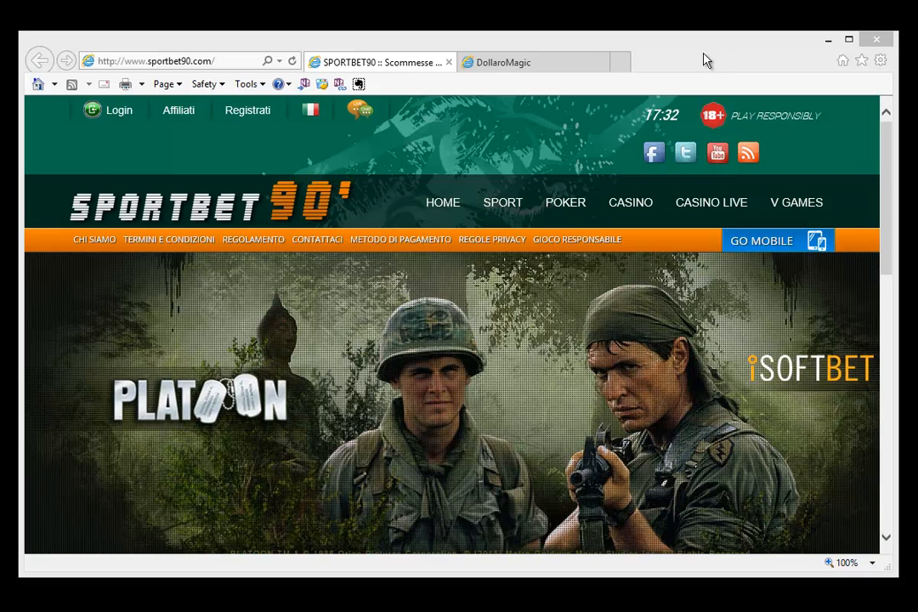
mouse_move(740, 85)
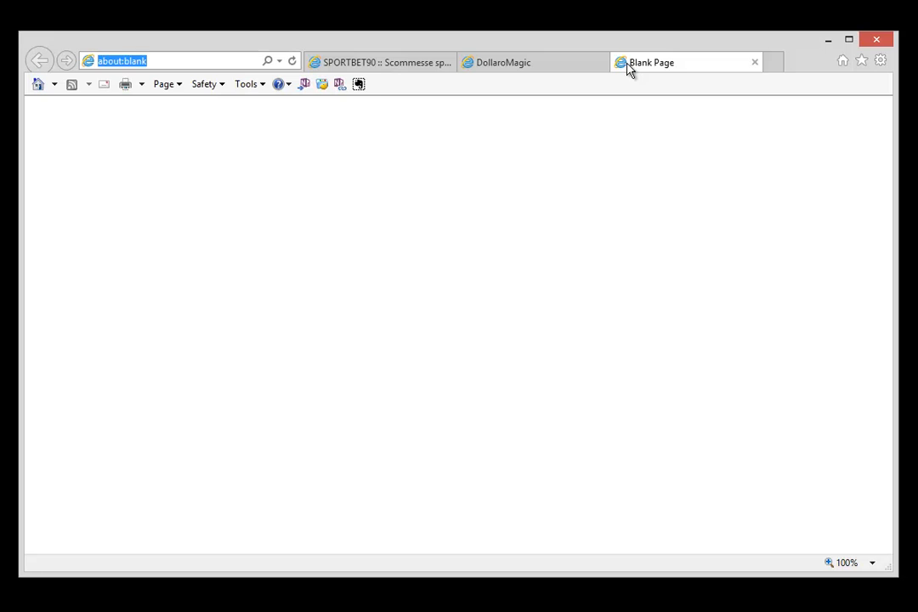
Step: Search Bing for 'adobe flash' and 'adobe sh' (shockwave) in separate tabs
text(adobe flash)
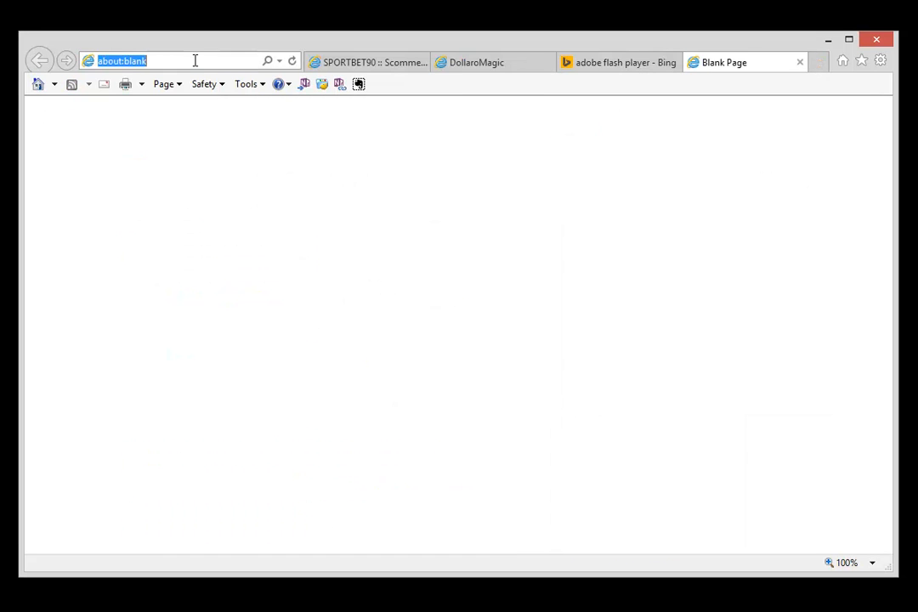
text(adobe shockwave)
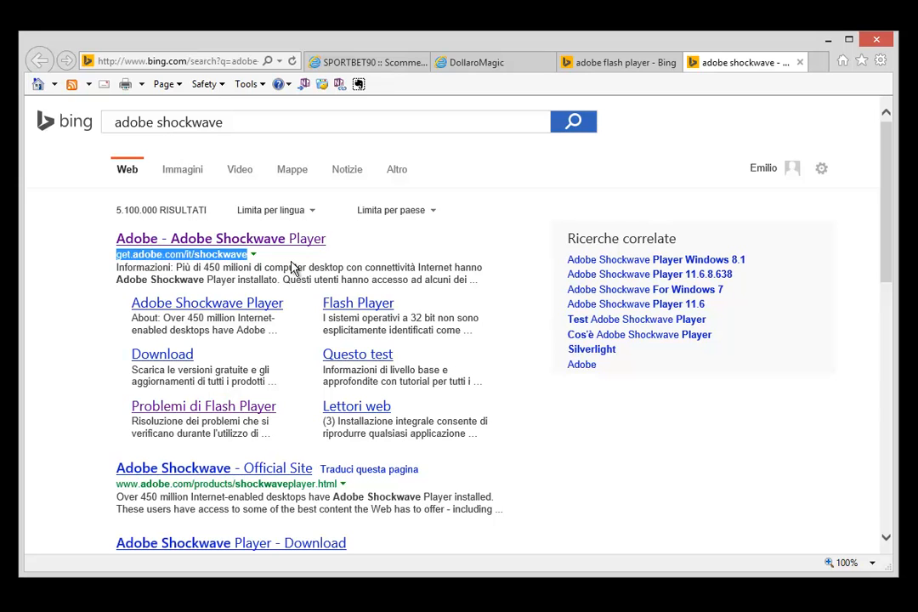
mouse_move(456, 287)
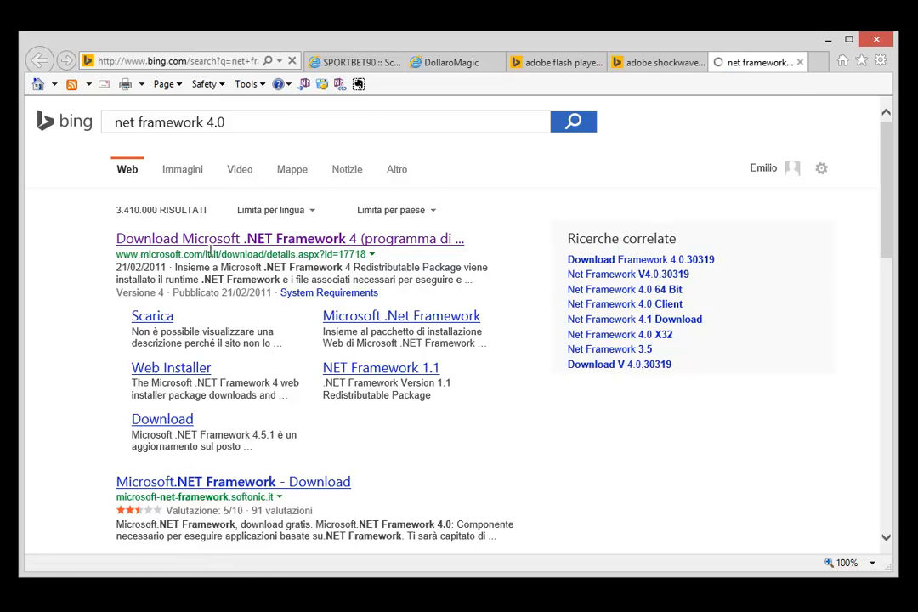
Step: Go to the Microsoft .NET Framework 4 standalone installer download page
click(289, 238)
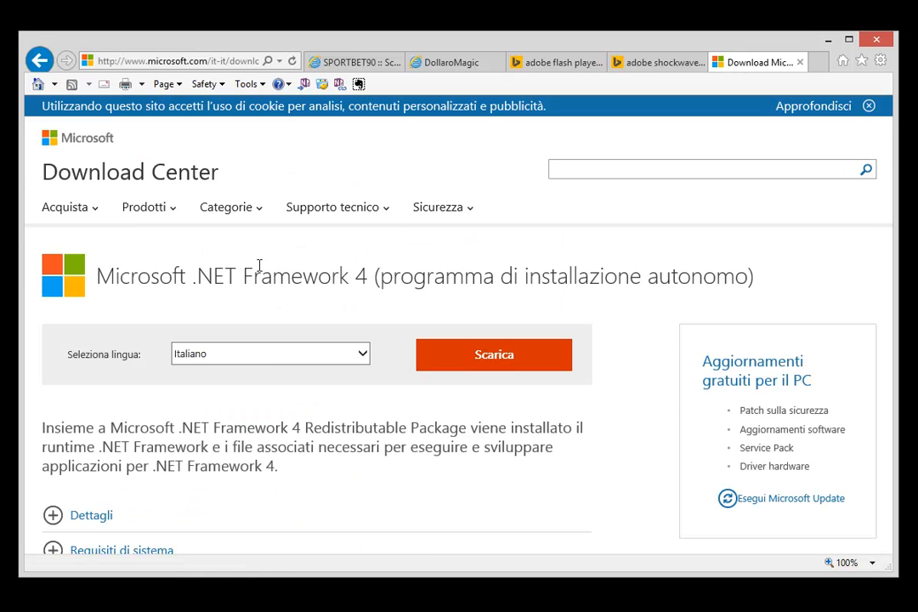
mouse_move(379, 284)
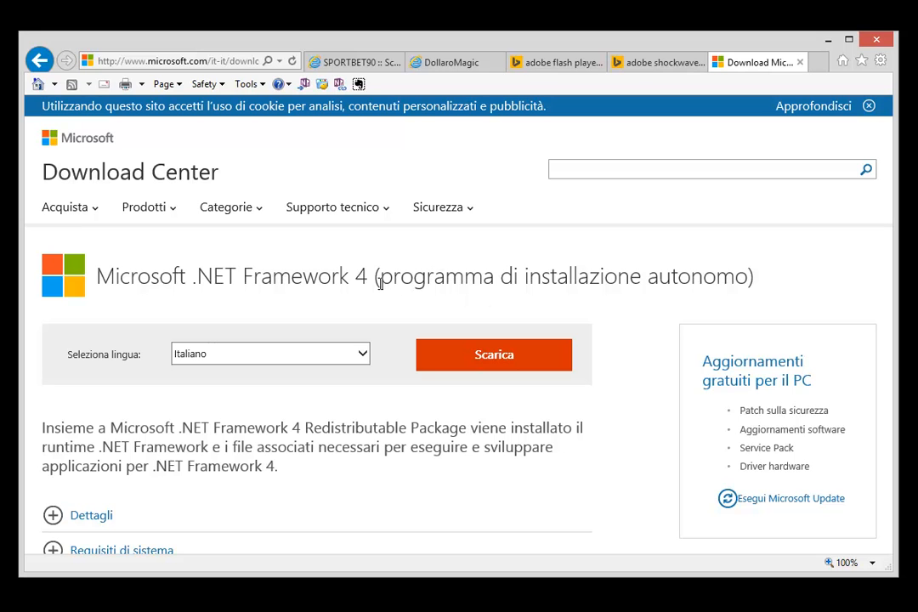
mouse_move(673, 301)
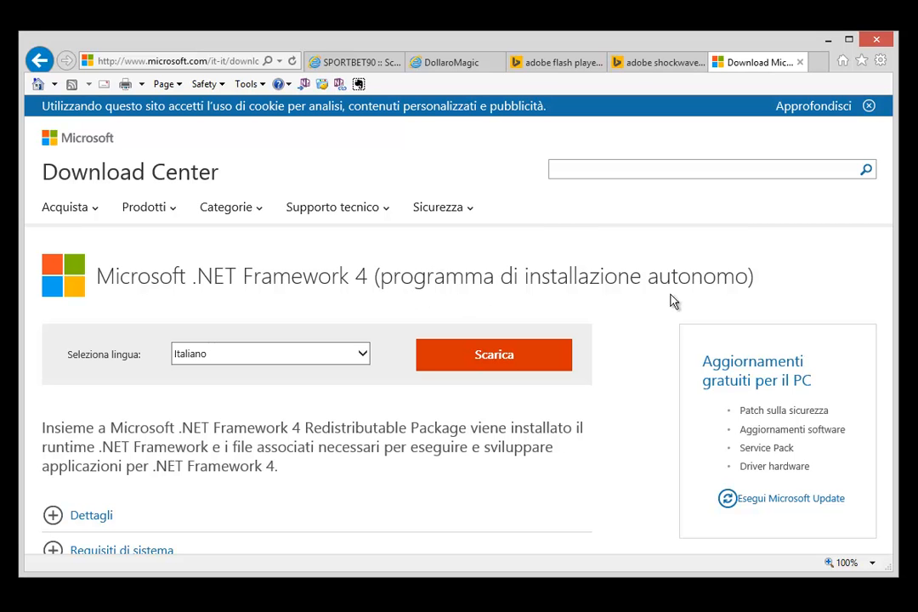
mouse_move(466, 241)
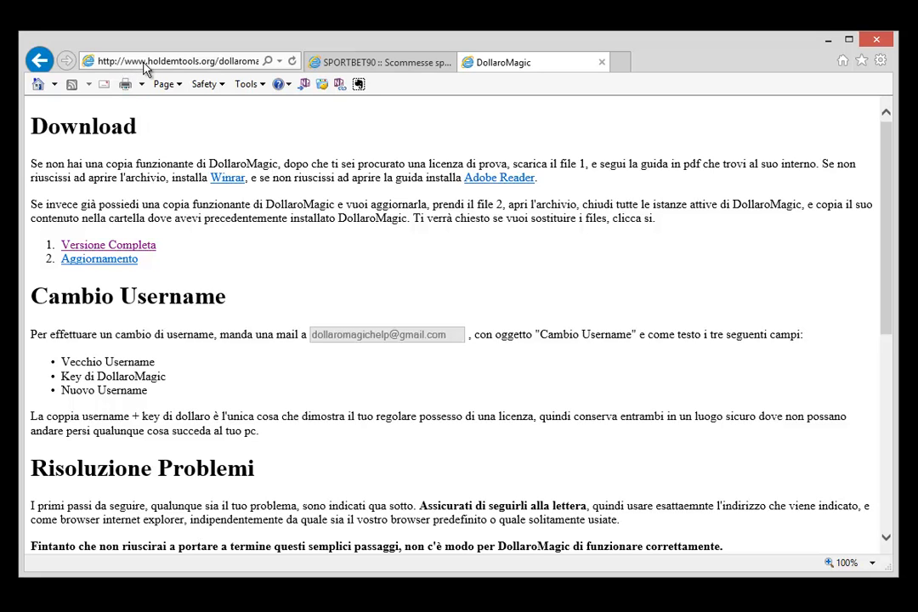
Step: Close the extra tabs and download the full DollaroMagic version, distrobeta.rar
click(179, 61)
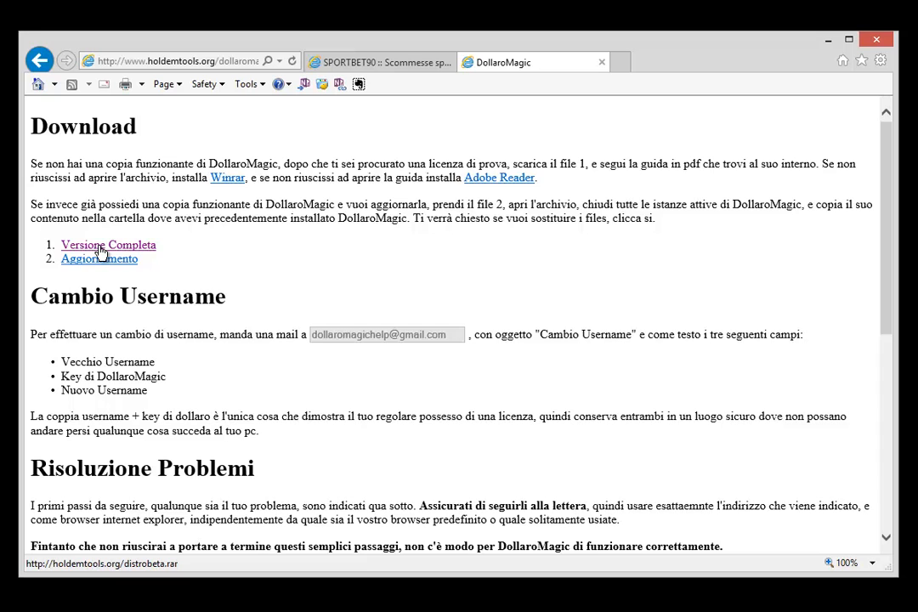
click(109, 245)
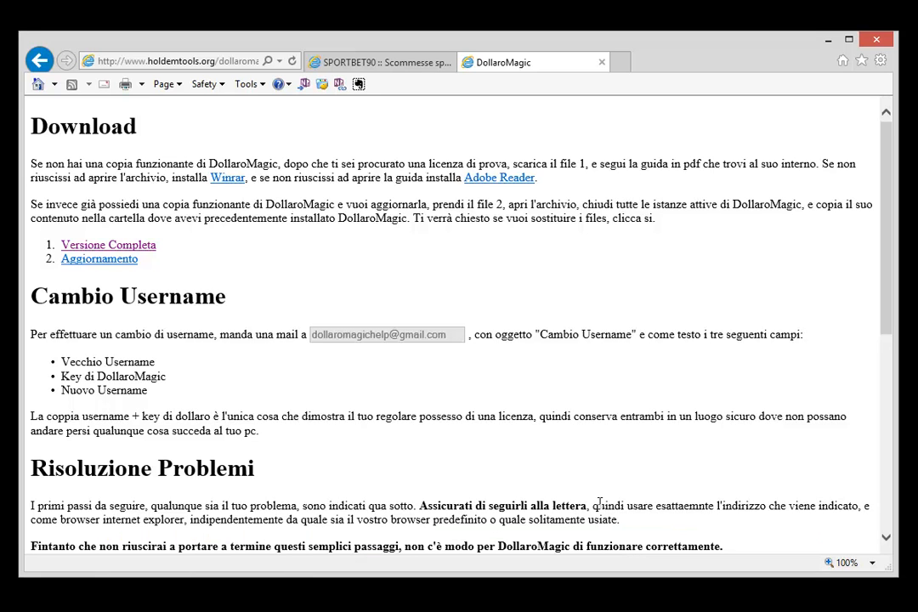
mouse_move(514, 364)
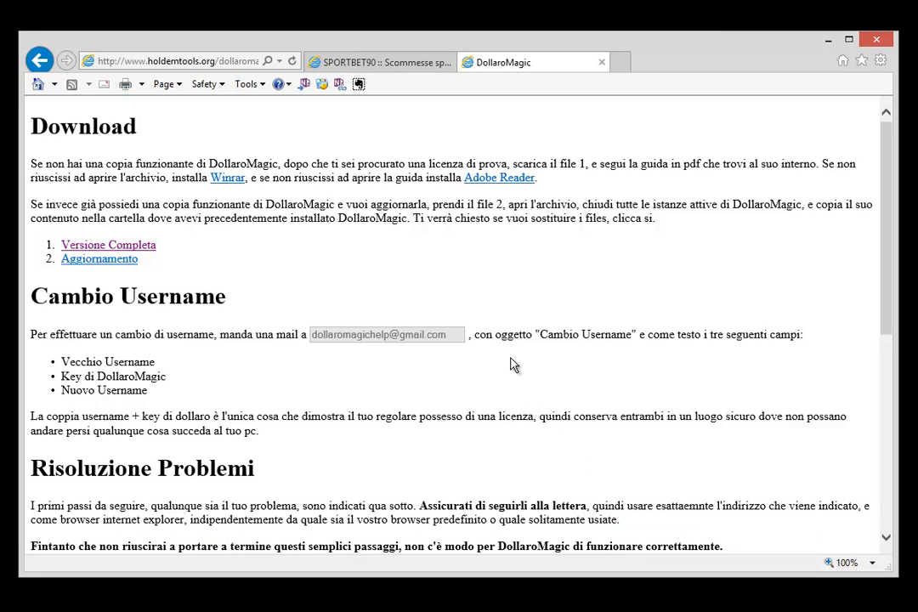
mouse_move(455, 373)
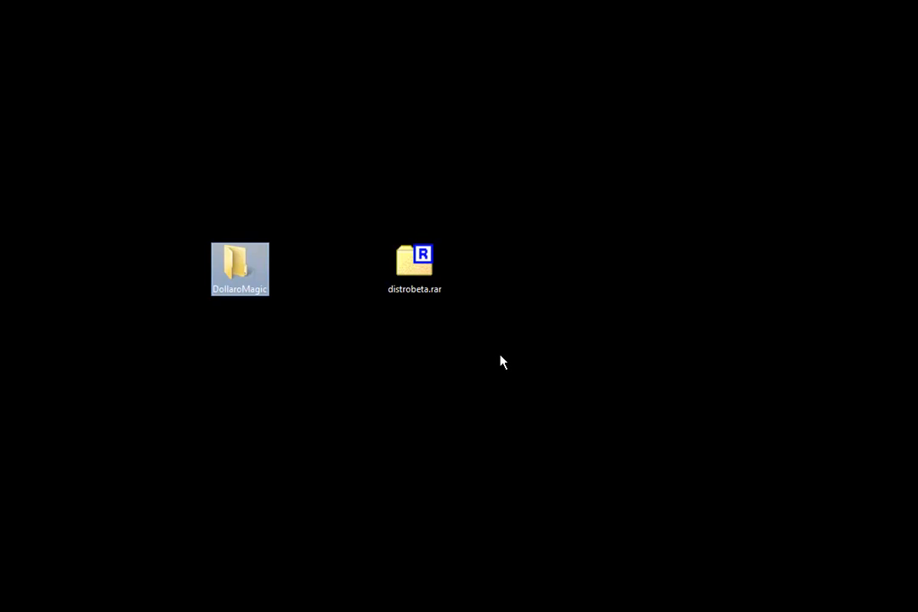
Step: Show the desktop DollaroMagic folder with DollaroMagic.exe, DLLs and guide.pdf
double_click(239, 268)
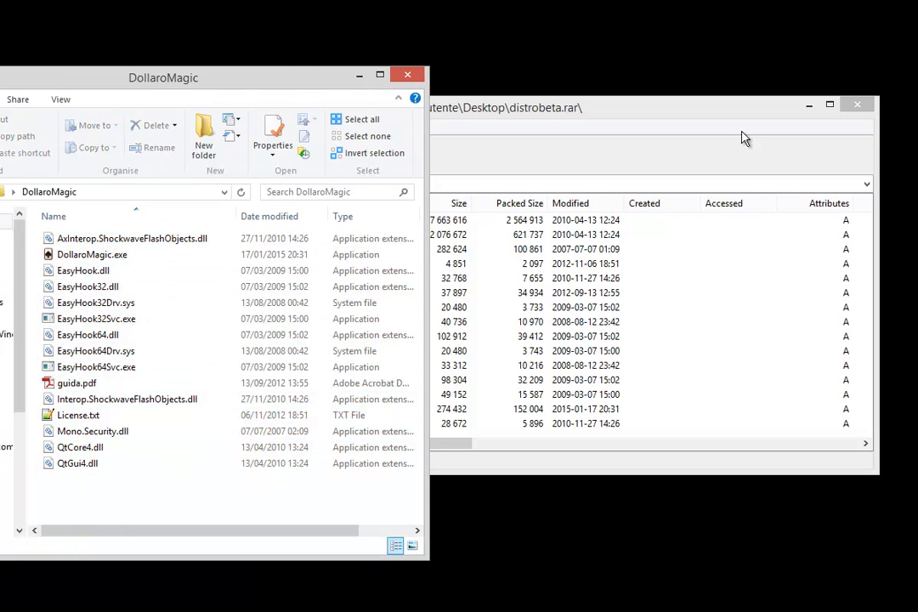
Step: Launch DollaroMagic.exe, clear the folder window and show the table lobby
click(92, 255)
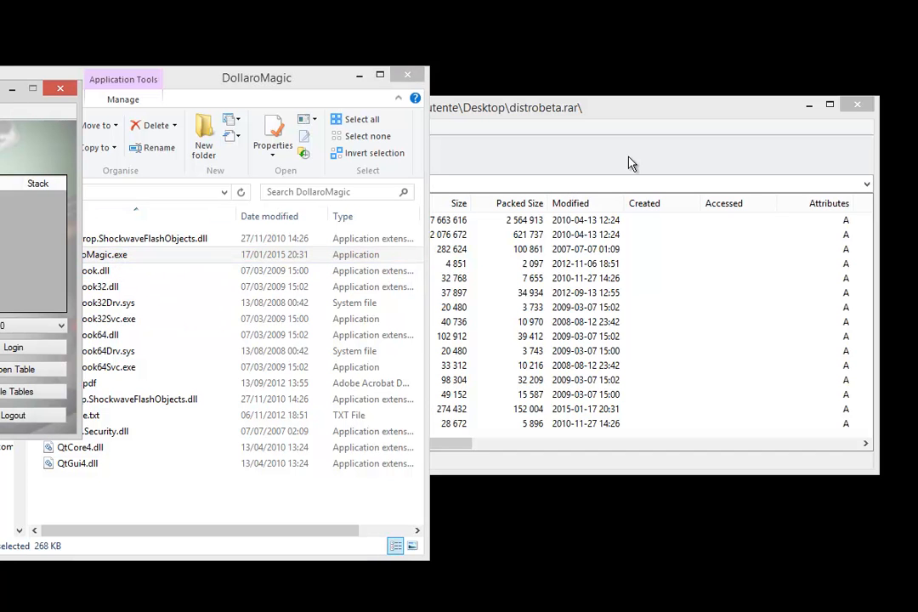
double_click(92, 255)
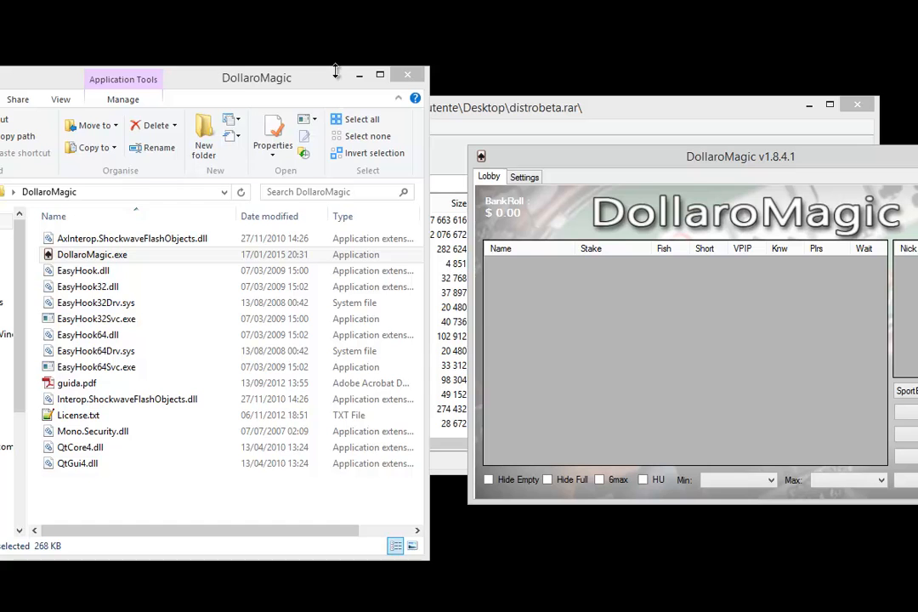
click(406, 75)
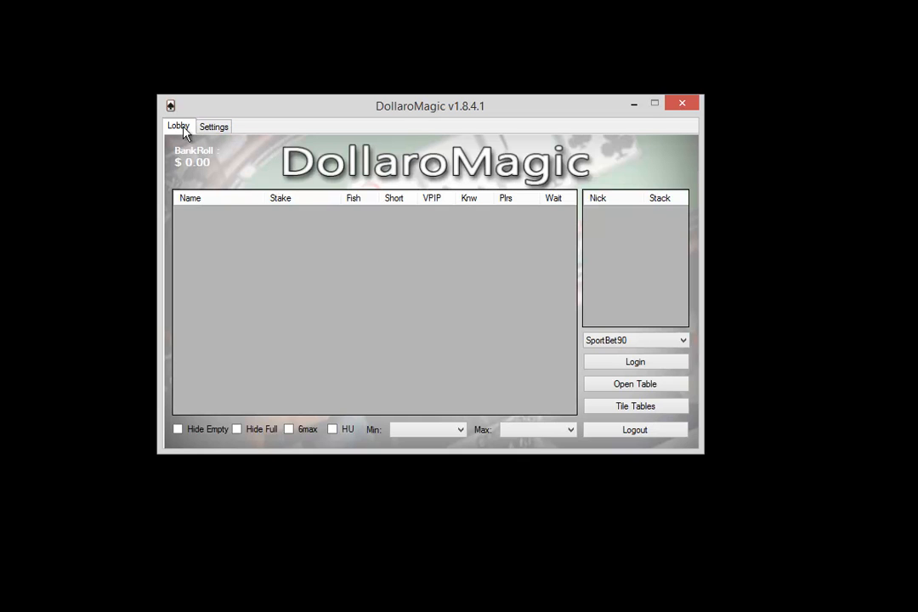
click(214, 126)
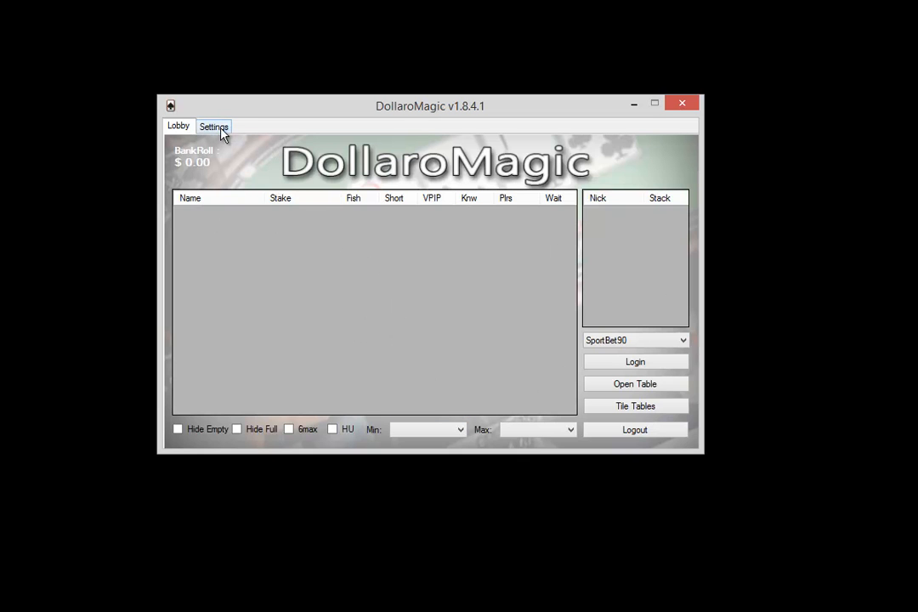
Step: In Settings, enter the room username and leave automatic rebuy as it was
click(214, 126)
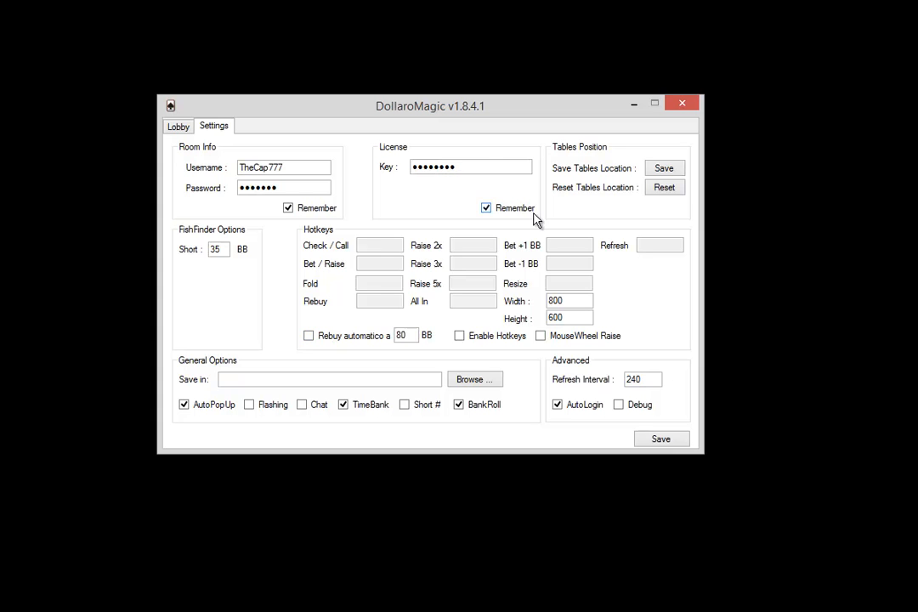
click(177, 126)
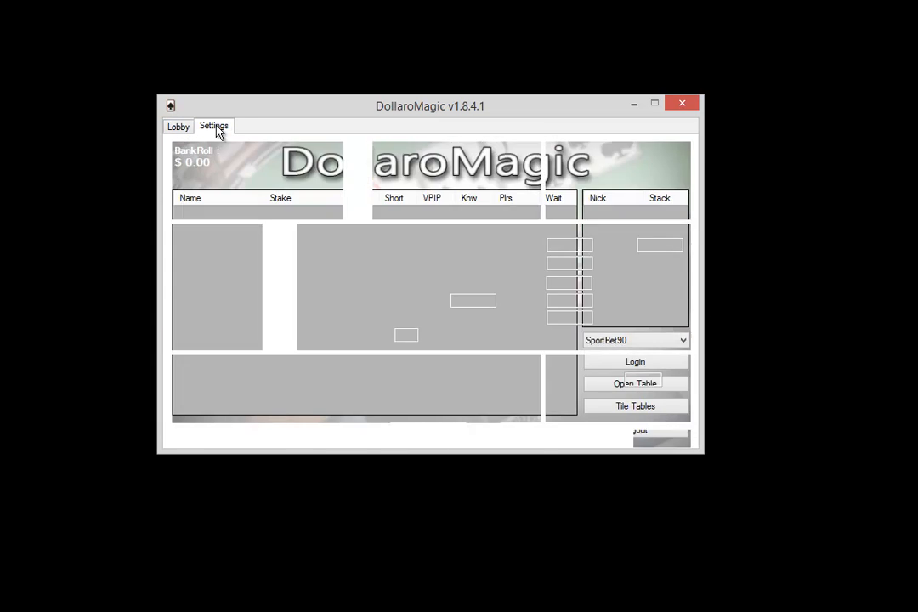
click(215, 126)
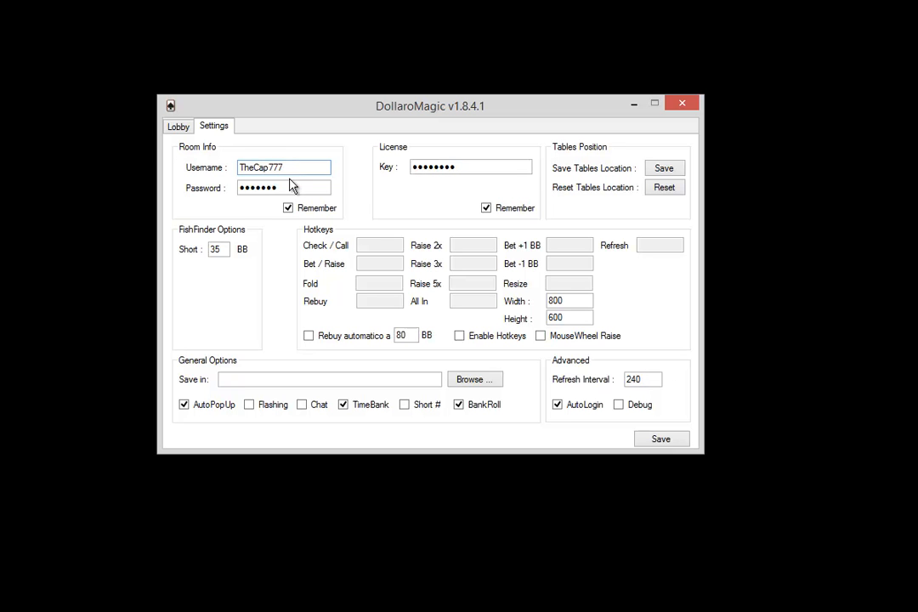
click(469, 167)
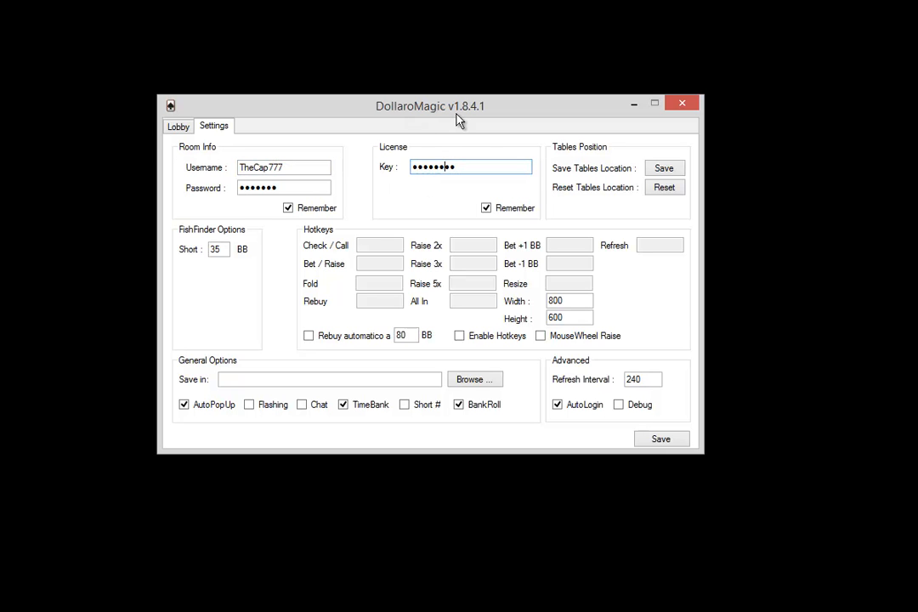
click(284, 167)
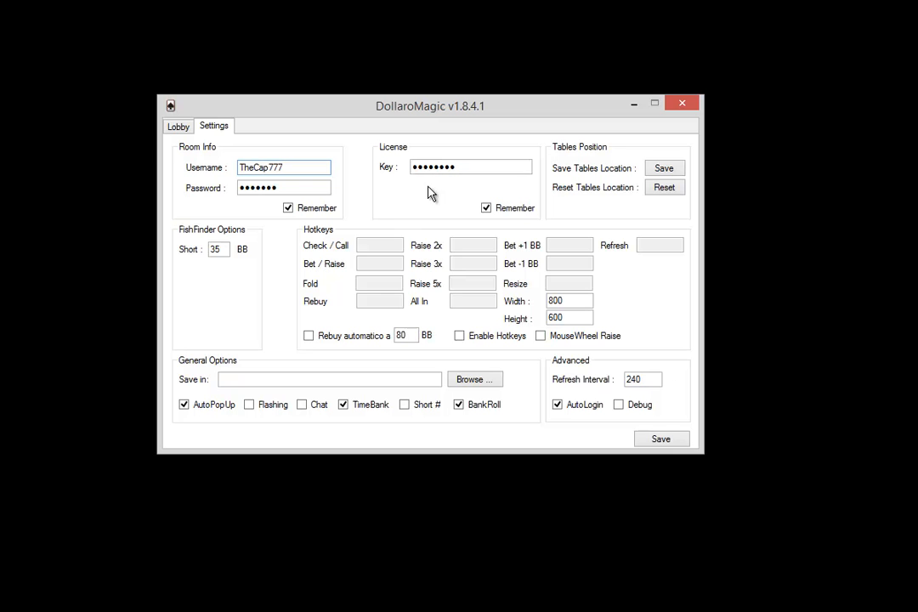
mouse_move(299, 312)
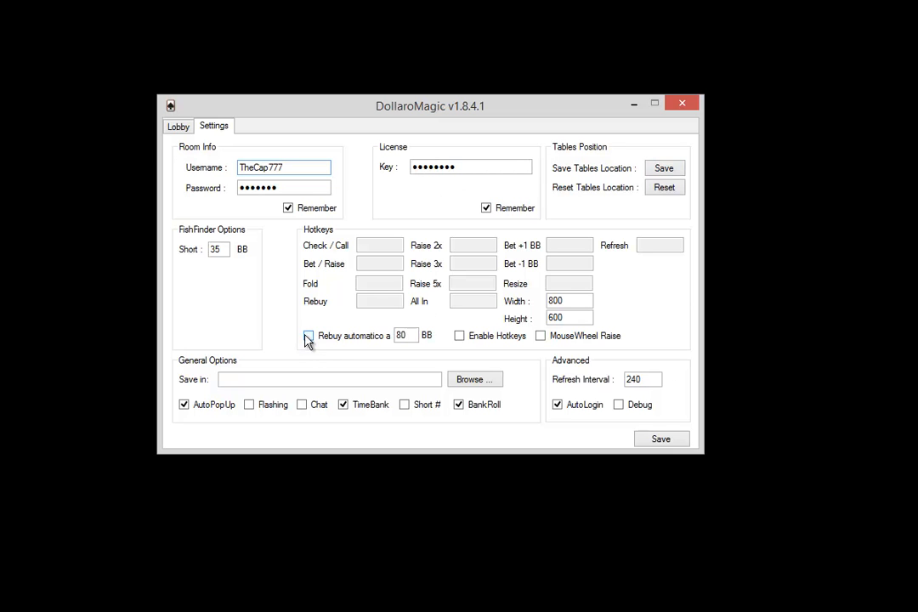
click(307, 335)
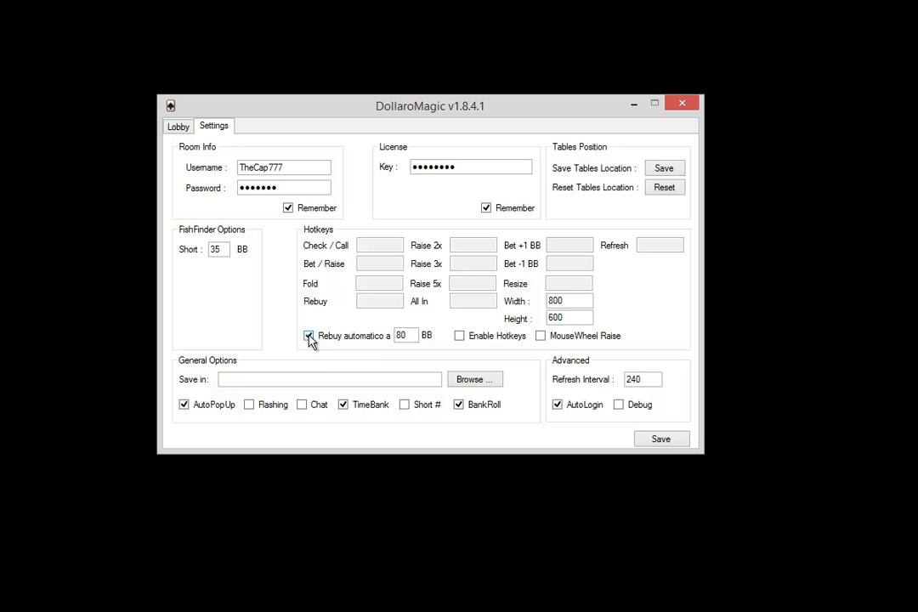
click(310, 335)
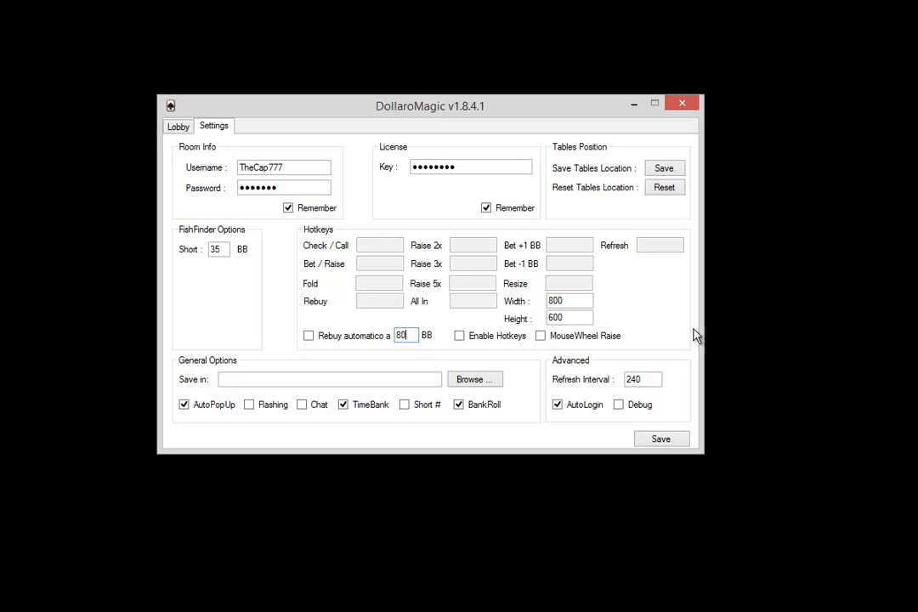
mouse_move(459, 376)
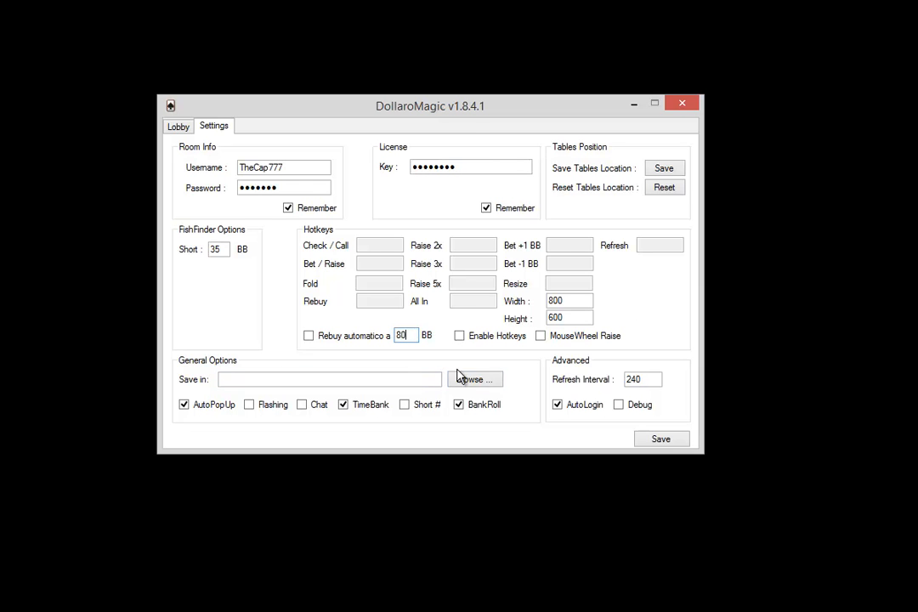
Step: Check the save folder chooser without changing it and leave mousewheel raise off
click(475, 379)
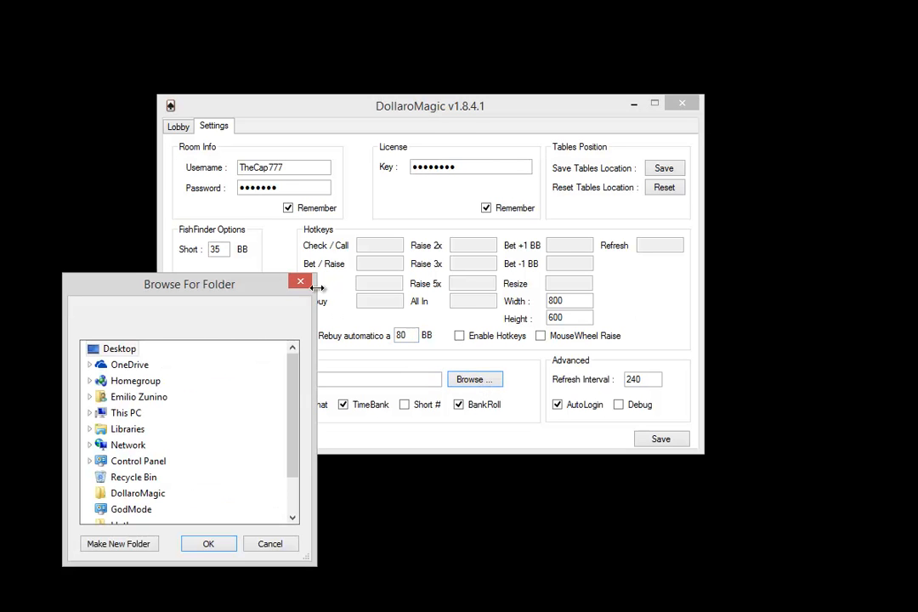
click(270, 544)
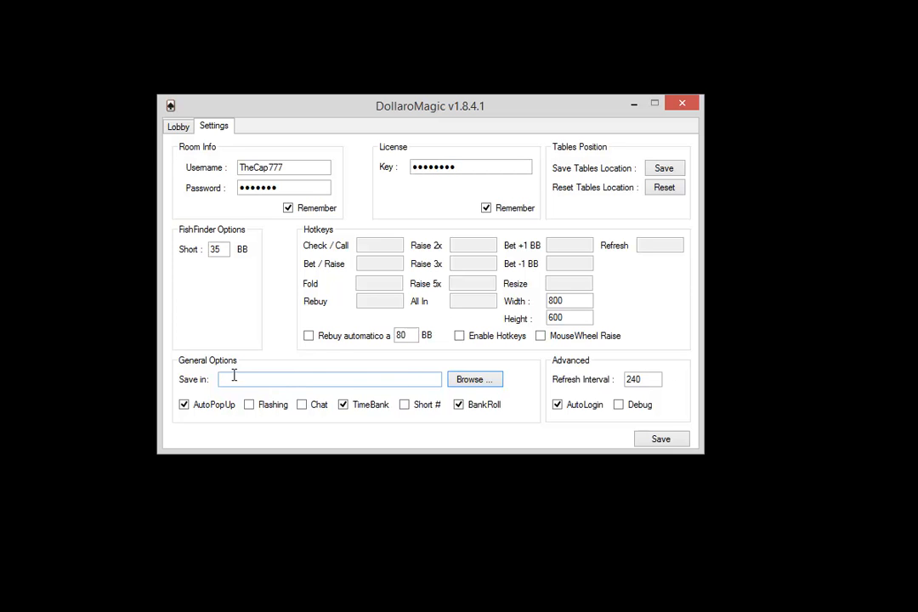
click(183, 405)
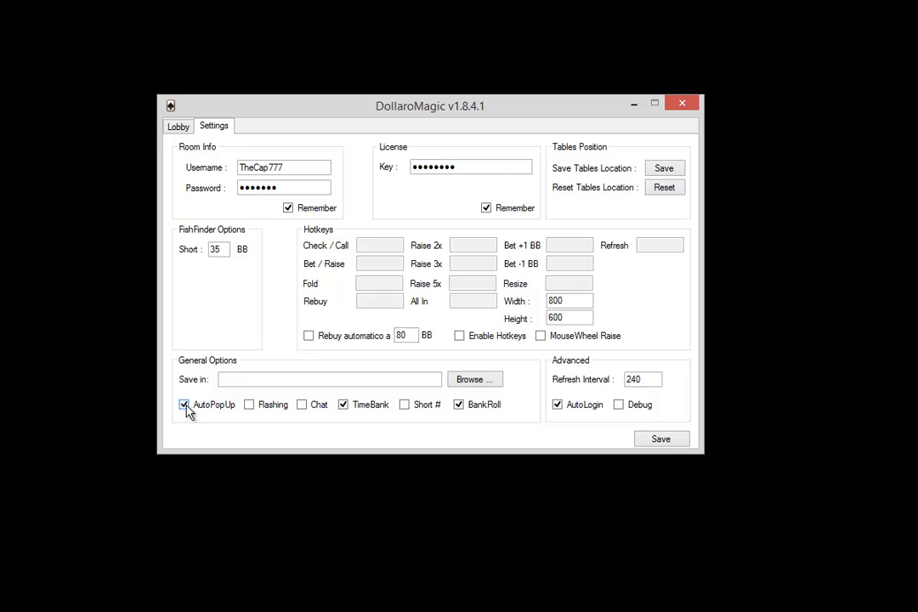
mouse_move(194, 414)
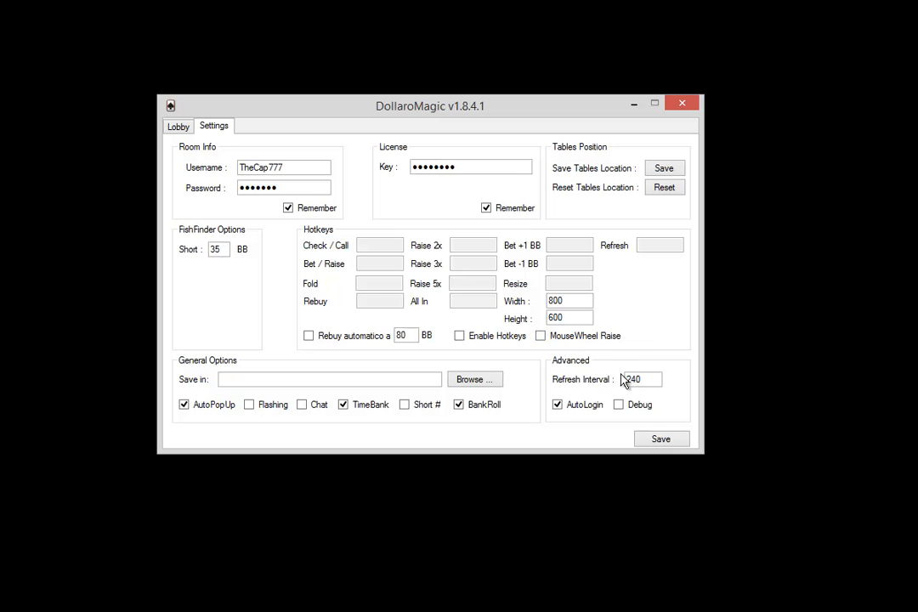
click(541, 335)
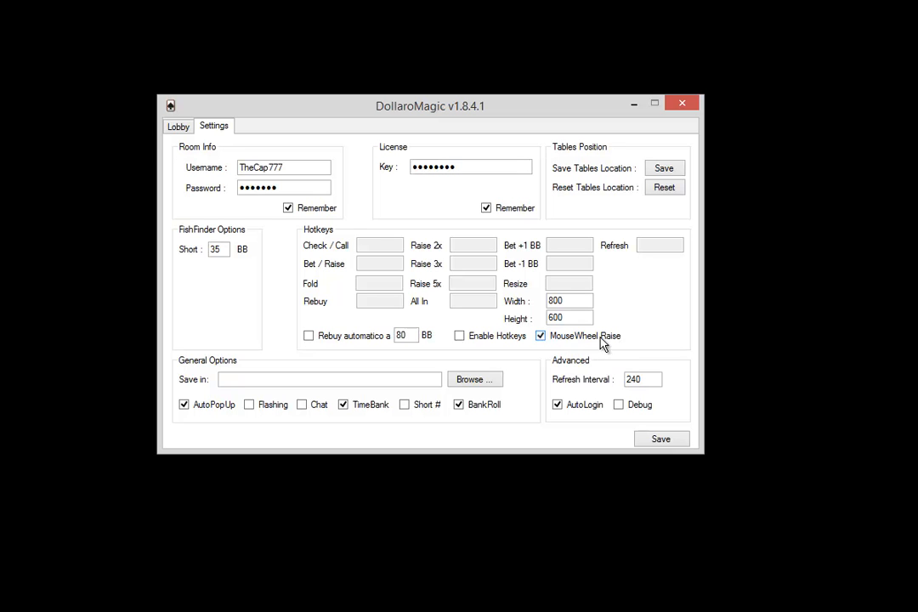
click(541, 335)
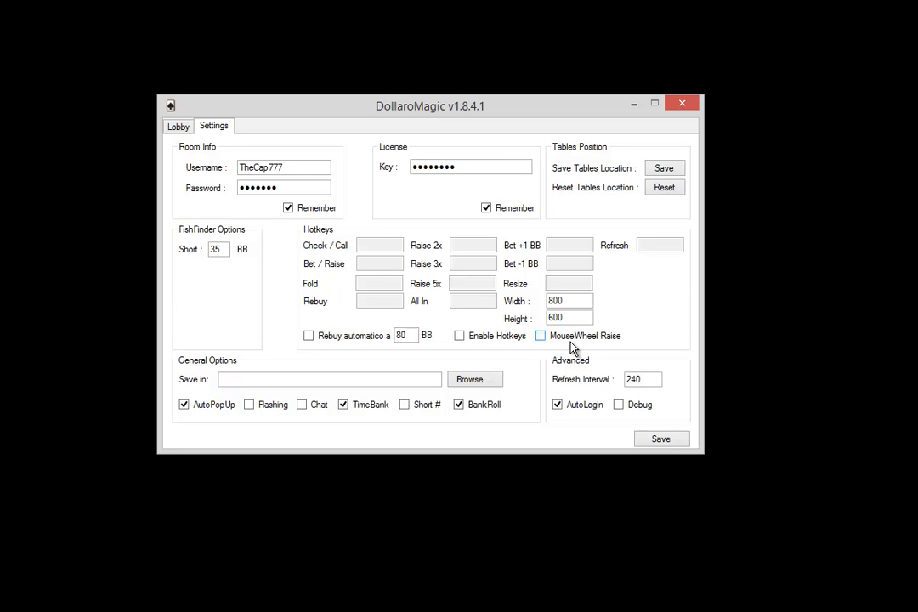
mouse_move(559, 343)
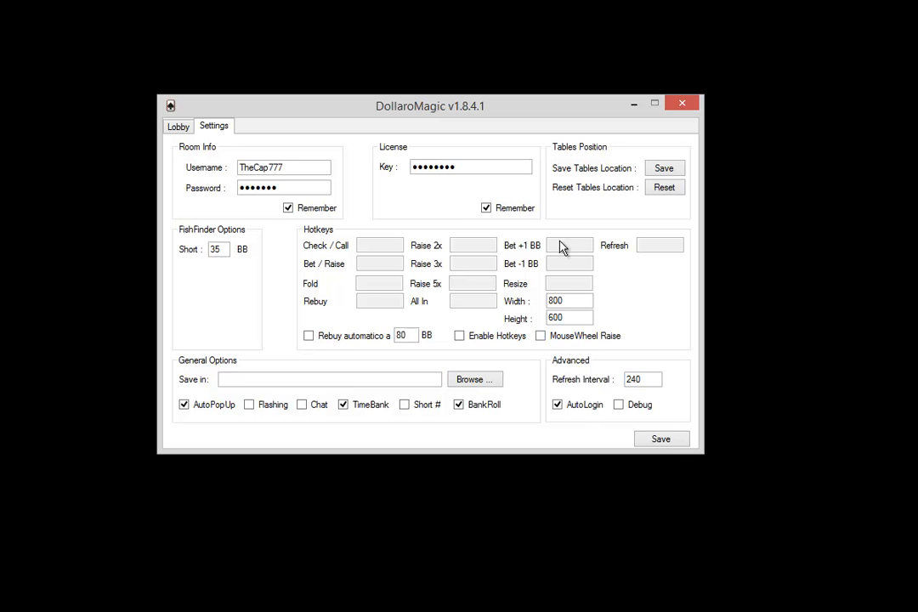
mouse_move(331, 313)
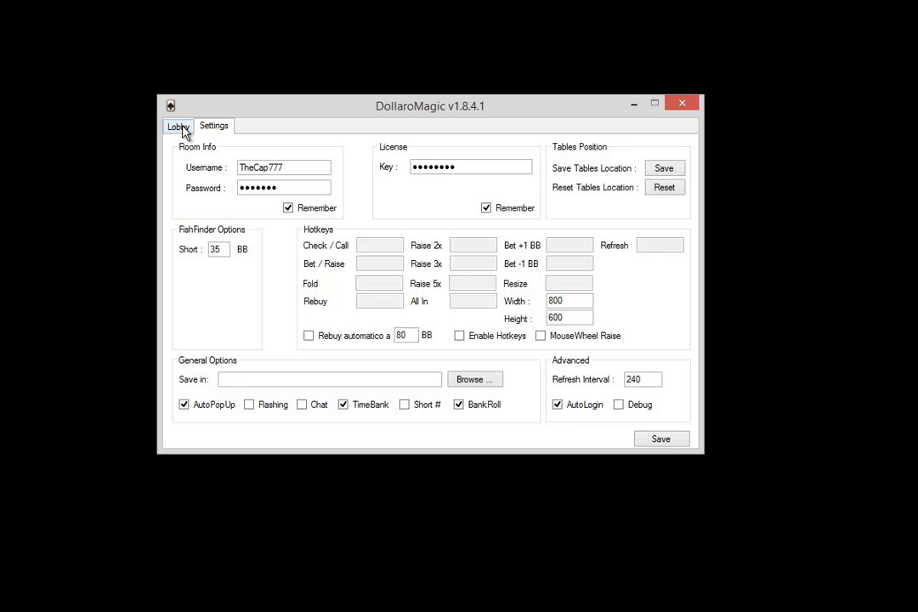
Step: Log in to SportBet90 from the Lobby and confirm the success message
click(176, 126)
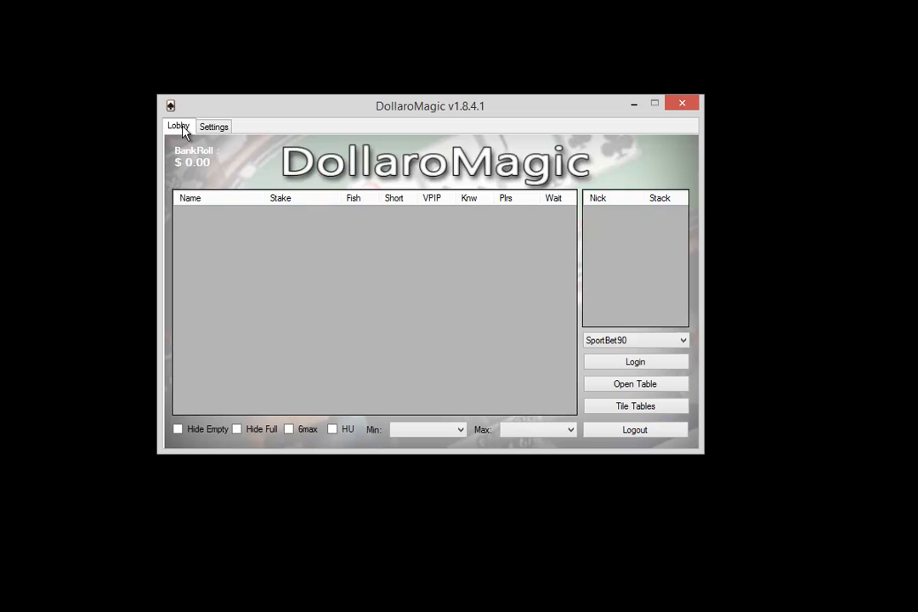
mouse_move(221, 146)
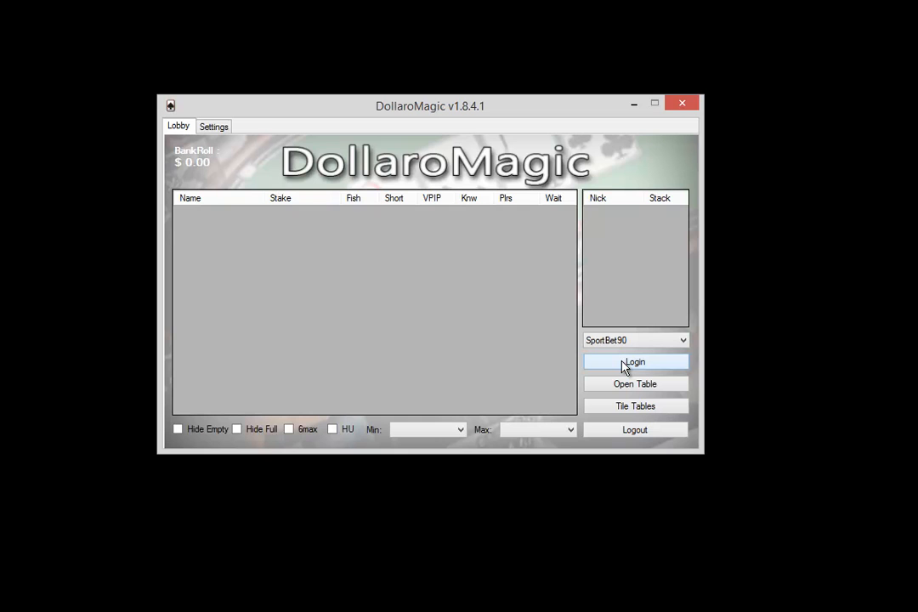
click(636, 360)
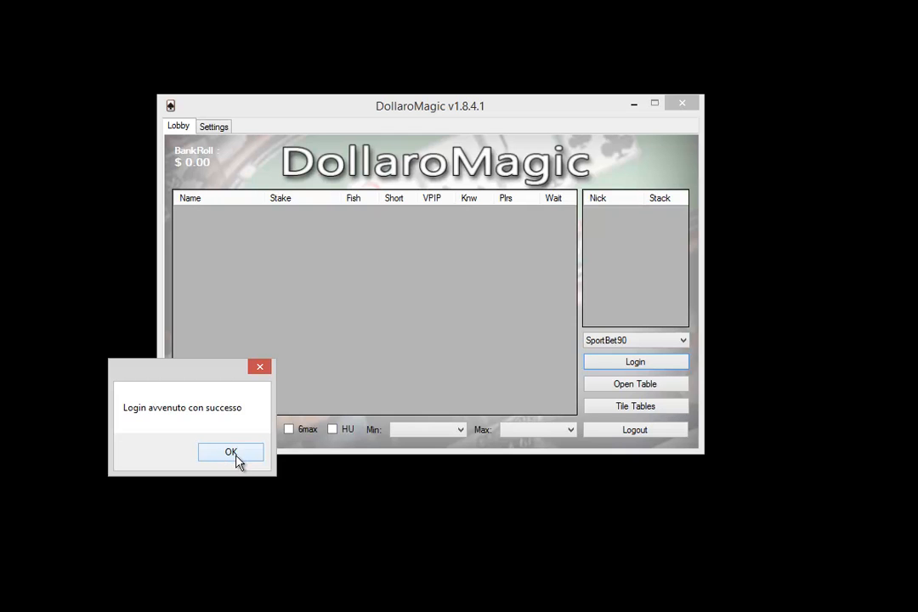
click(231, 452)
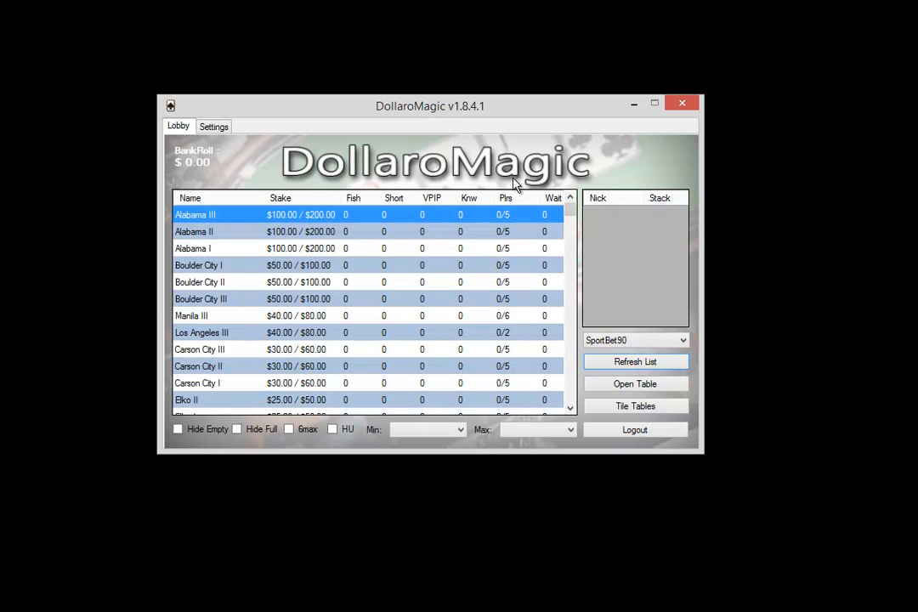
Step: Open the Hum XXII 6-max $0.01/$0.02 No Limit Hold'em table from the lobby
click(199, 266)
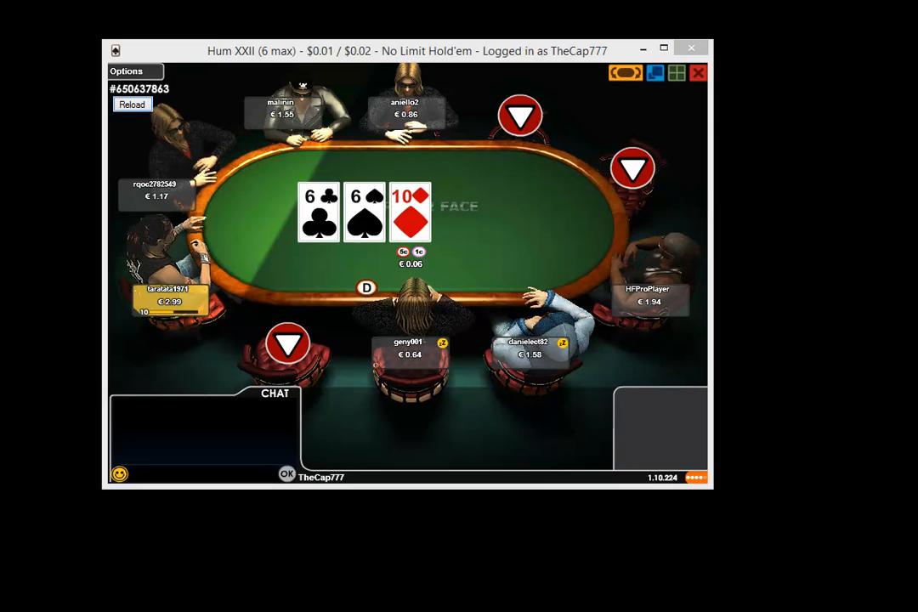
mouse_move(585, 170)
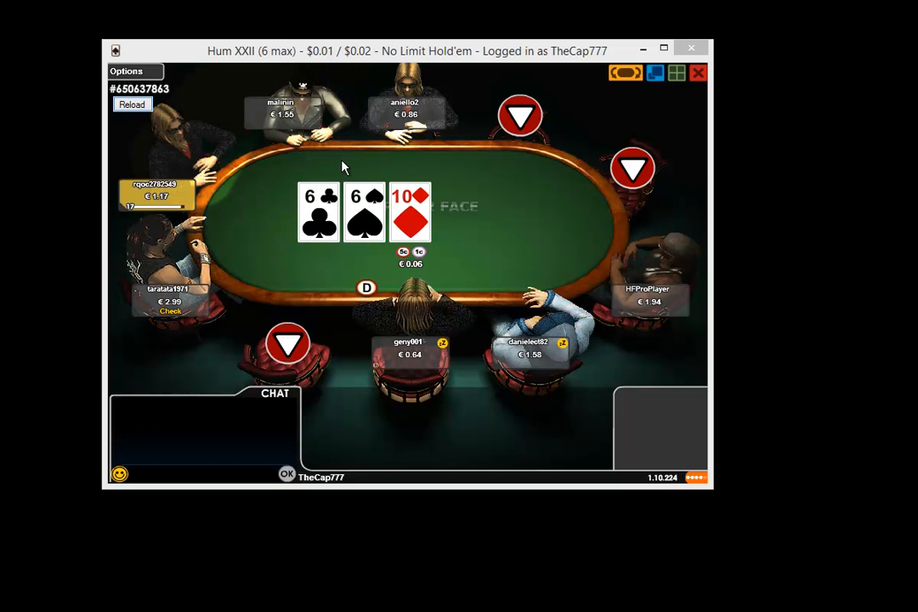
Step: Show the Hum XXII table's Options panel with sound, graphics and theme settings
click(126, 71)
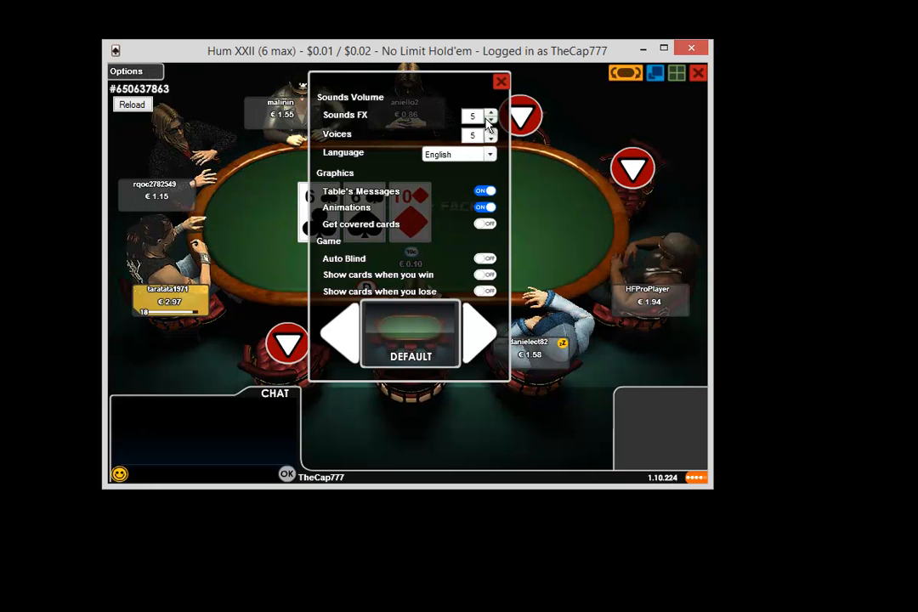
Step: Set sound volume to 0 and cycle past Mafia, Halloween, University, Hotel 2D, Green 2D to the blank multi-table theme
click(490, 119)
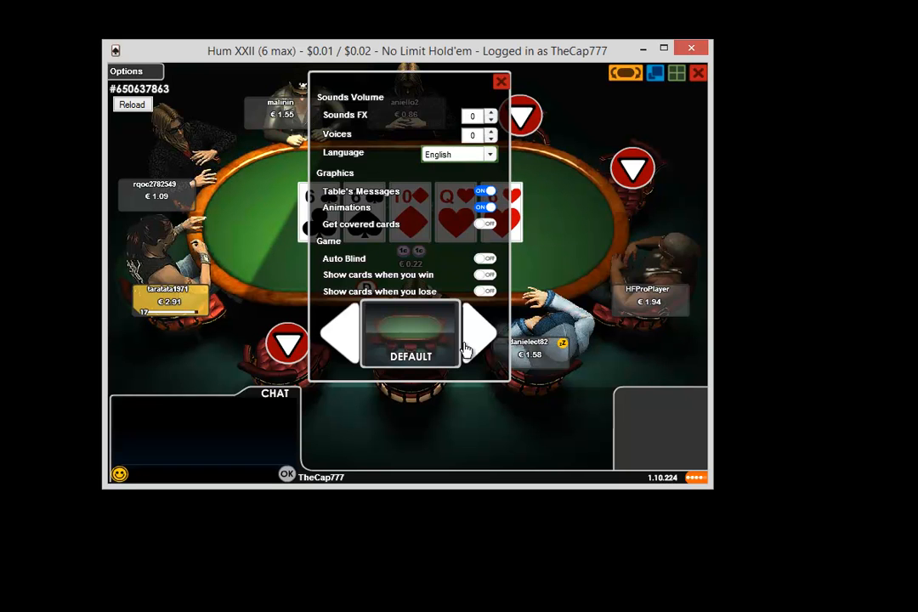
click(480, 333)
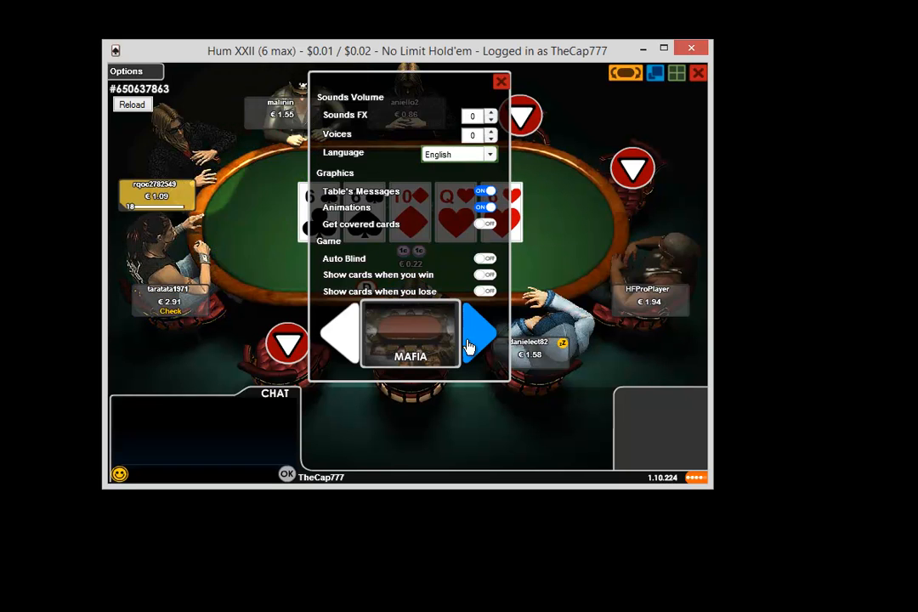
click(480, 333)
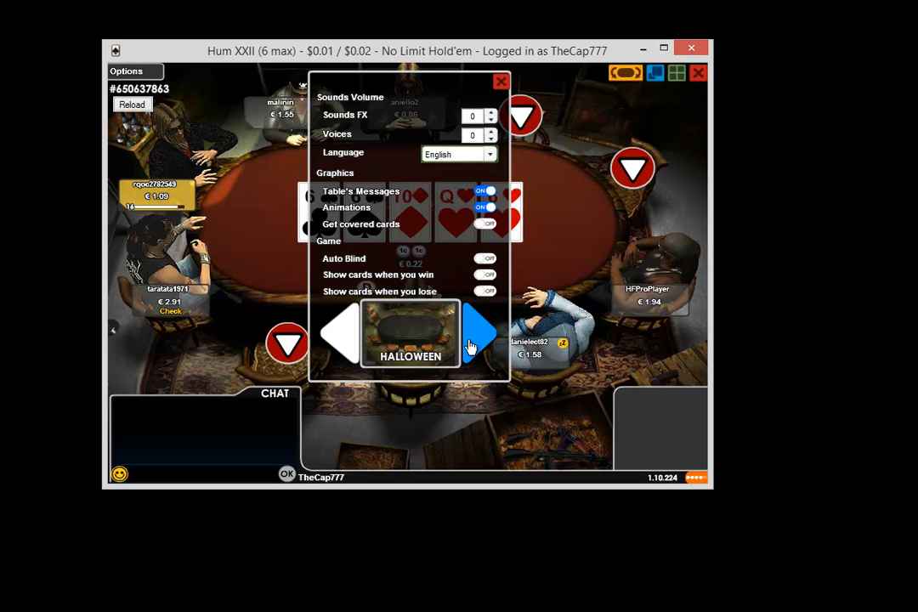
click(479, 332)
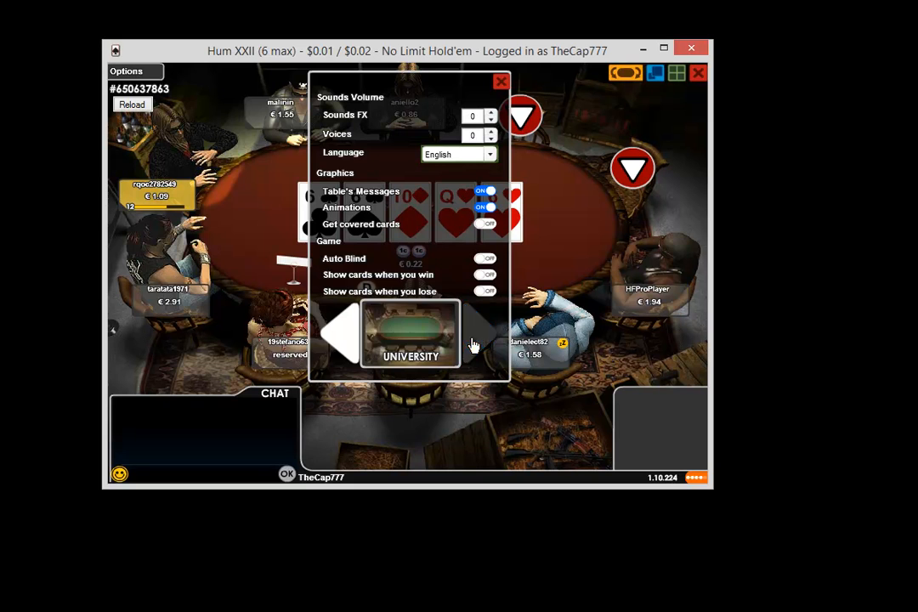
click(480, 331)
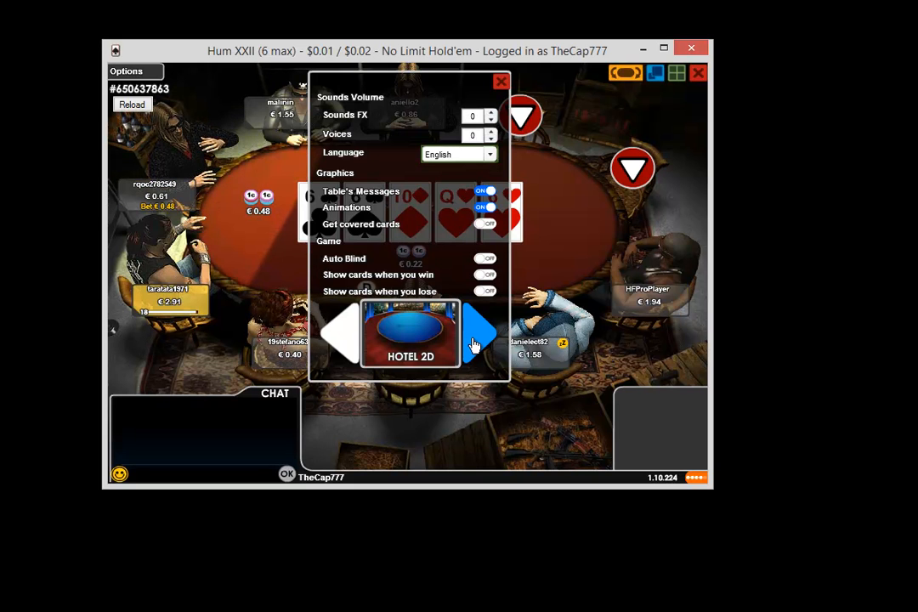
click(478, 333)
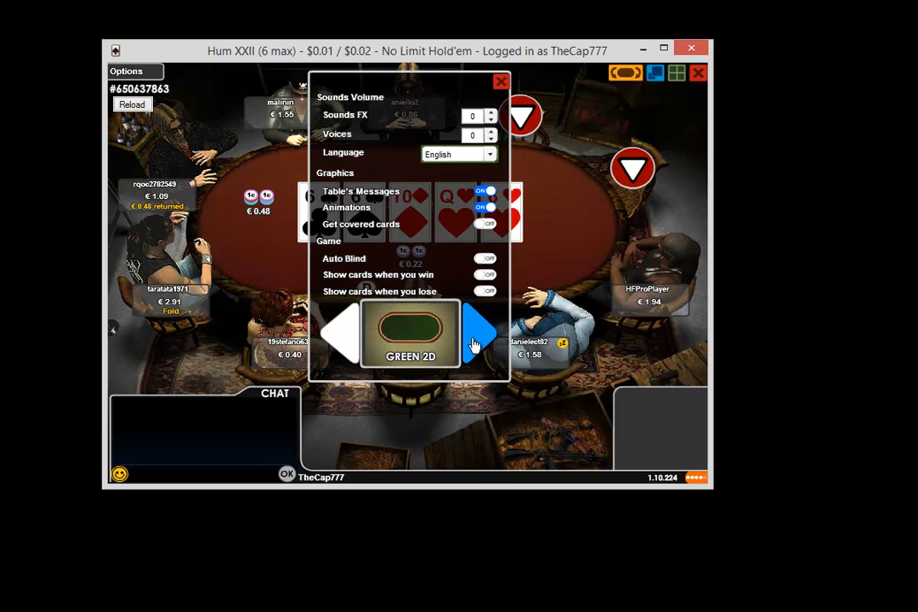
click(479, 331)
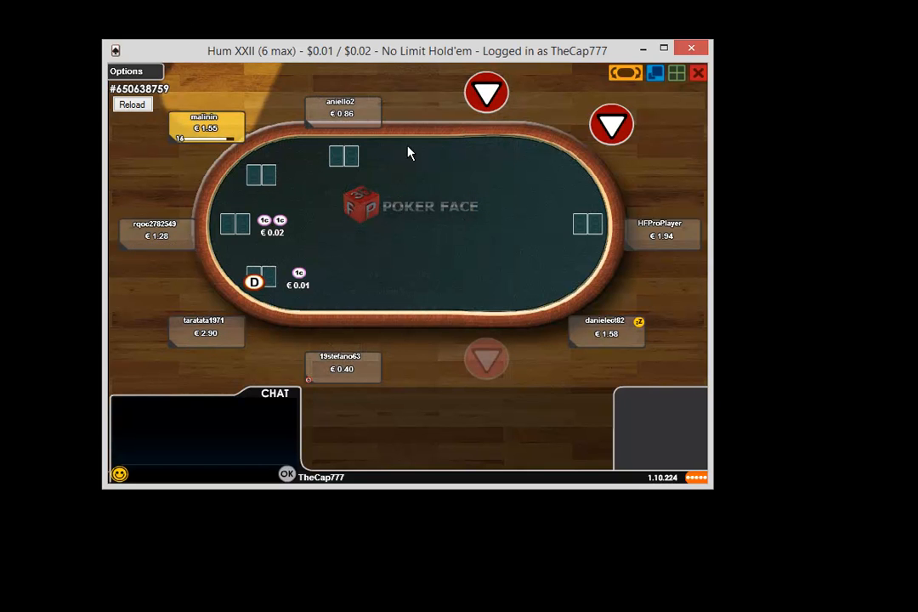
mouse_move(517, 212)
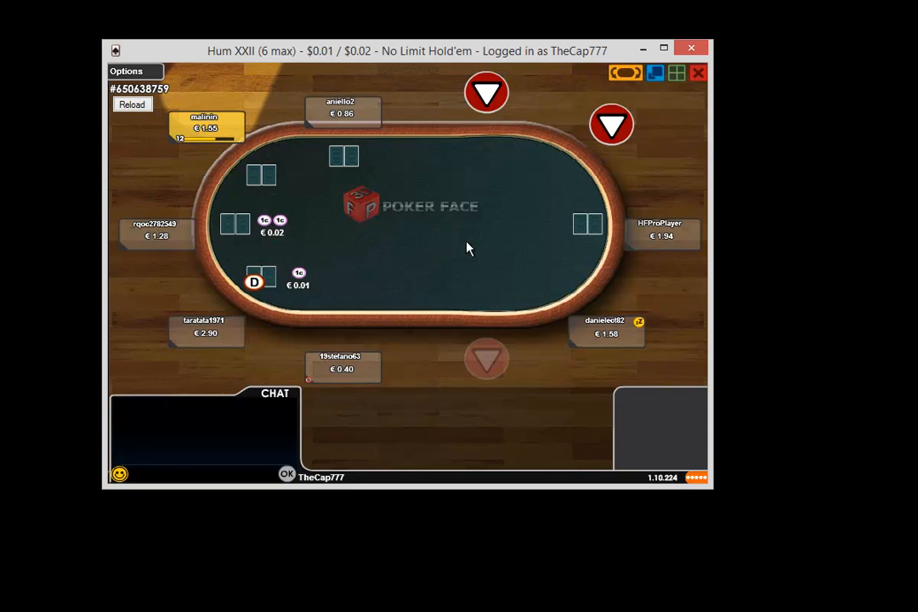
mouse_move(339, 255)
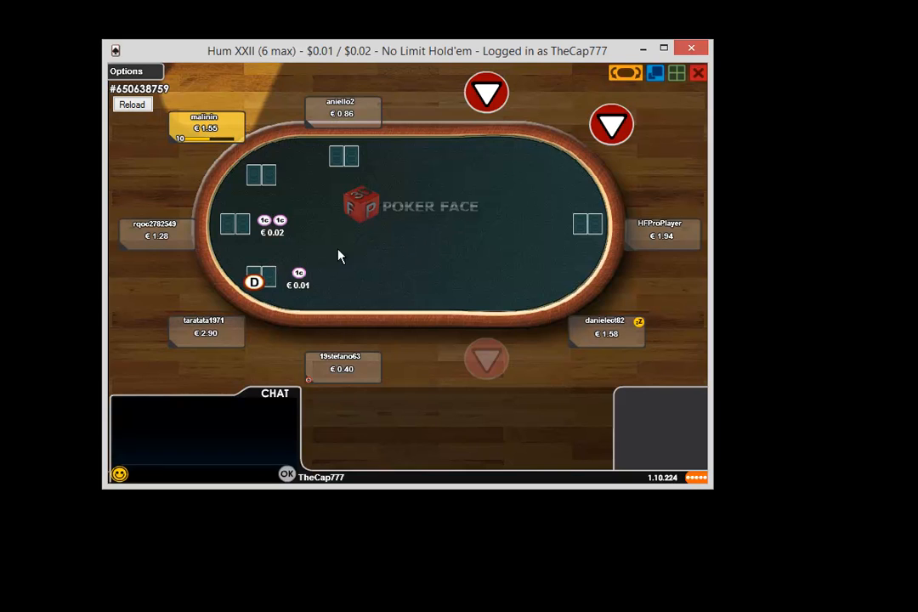